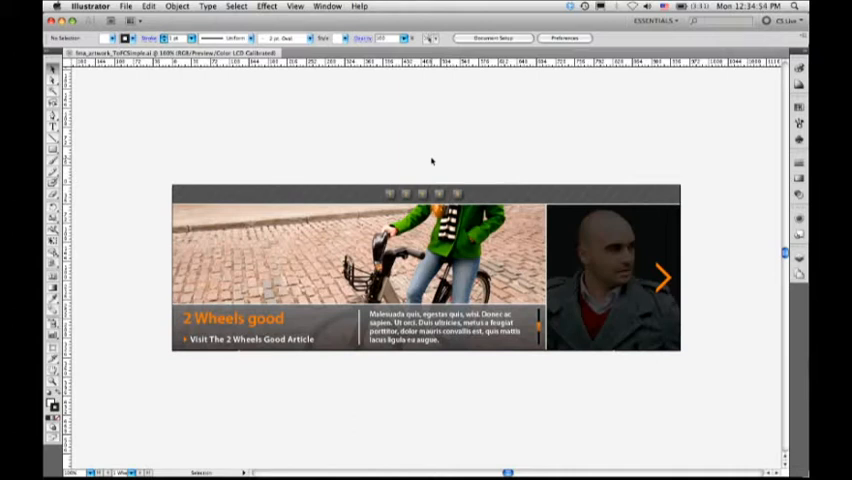
mouse_move(610, 155)
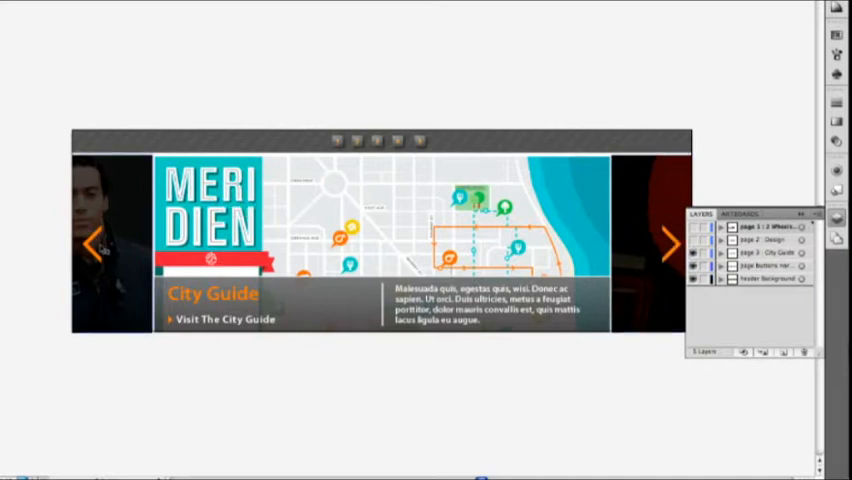
mouse_move(461, 99)
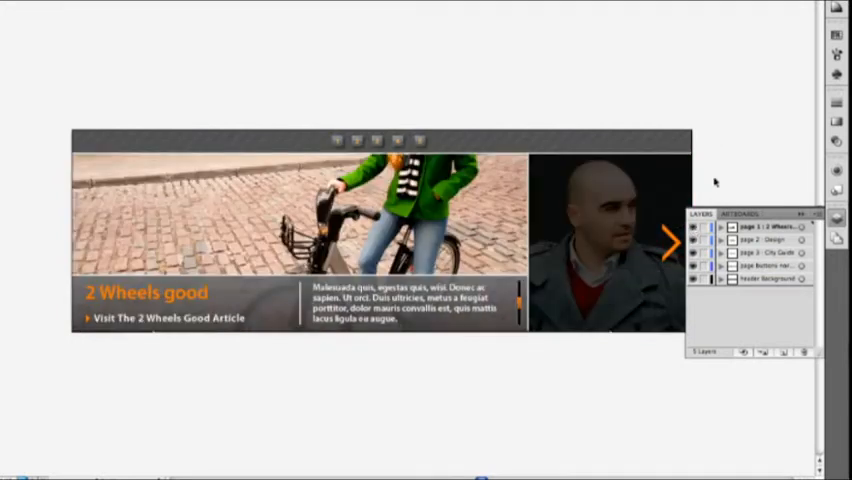
mouse_move(728, 181)
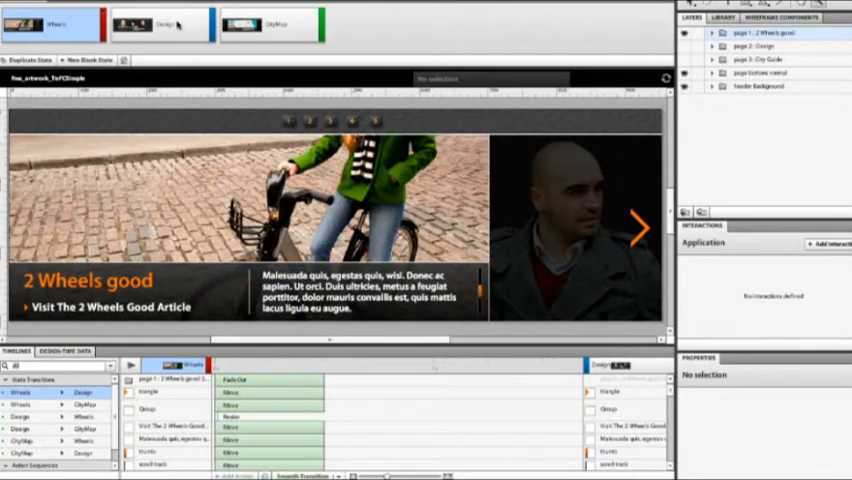
Switch the slider project to its Design page state.
left_click(160, 25)
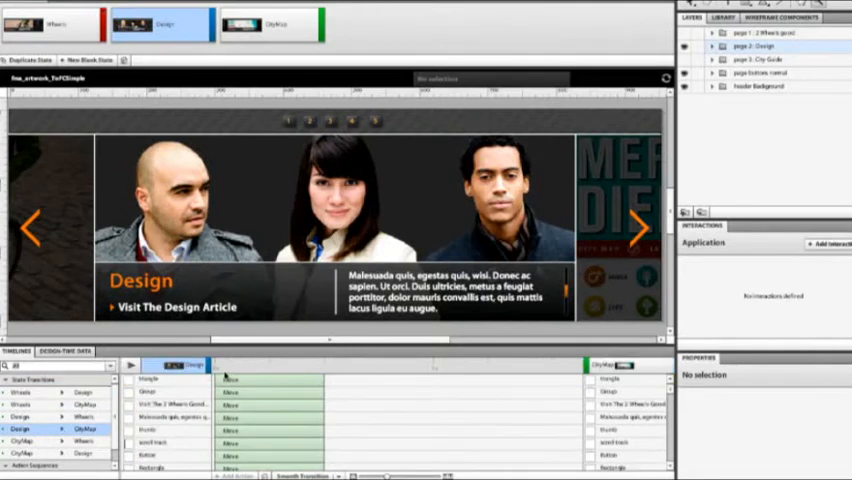
left_click(135, 363)
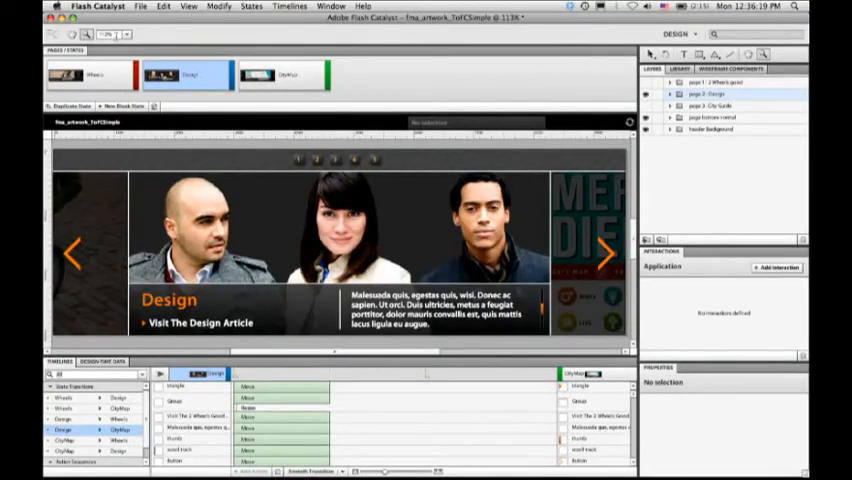
Run the slider project from the File menu to preview it in Firefox.
left_click(134, 8)
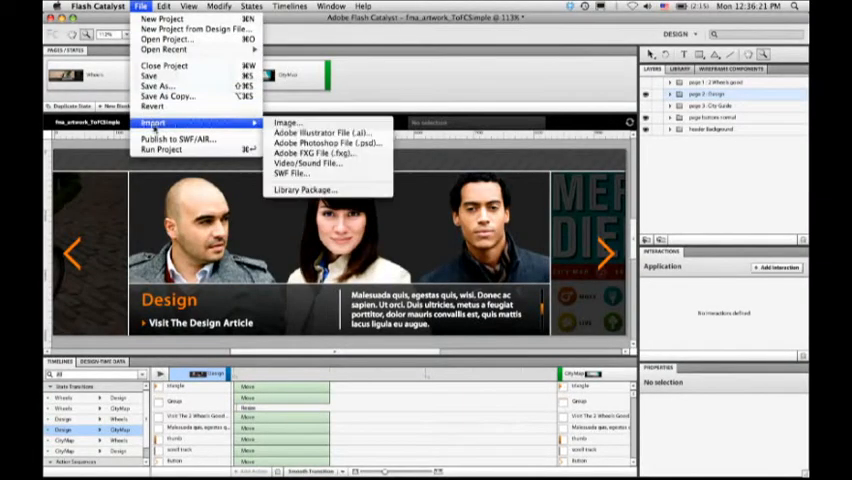
left_click(165, 150)
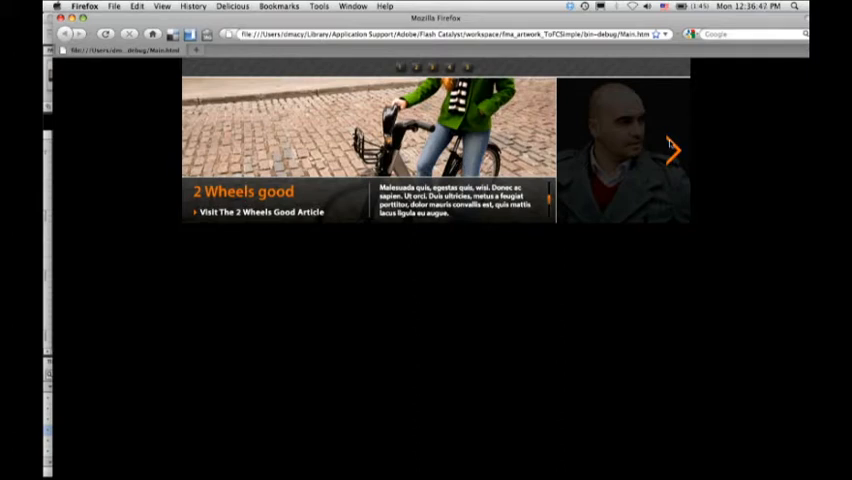
Advance the running slider to the next article with the orange arrow.
left_click(674, 148)
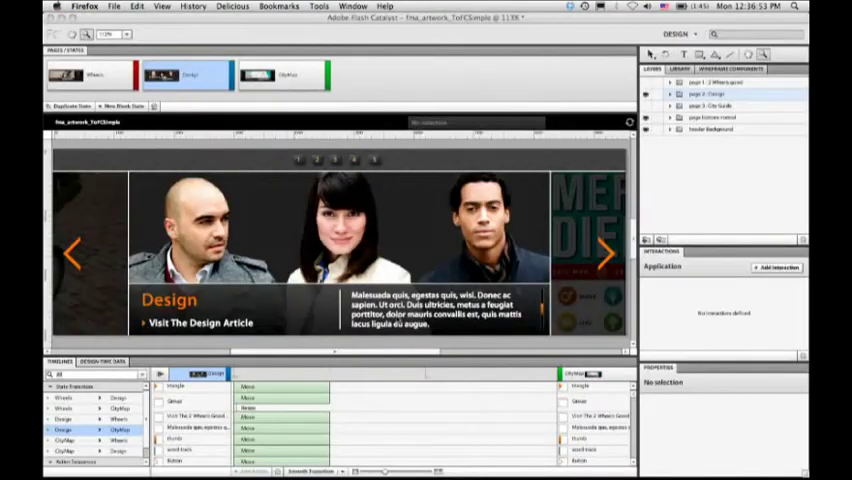
mouse_move(288, 350)
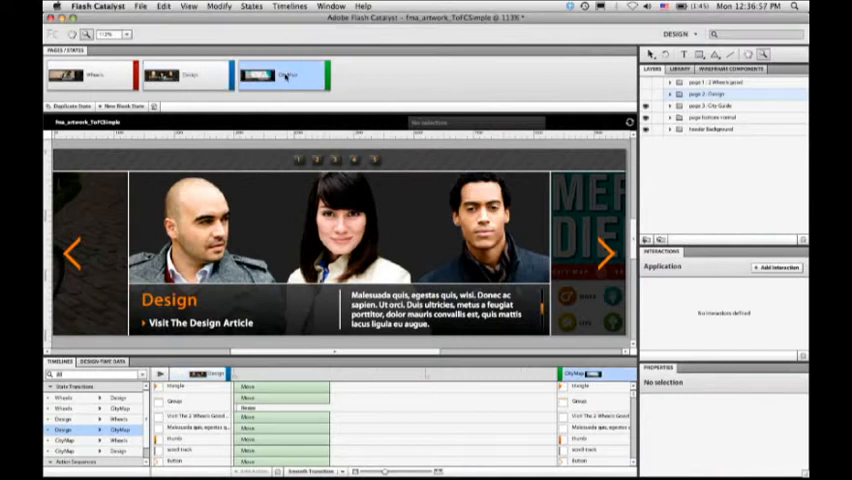
Switch the slider project to its CityMap page state.
left_click(283, 74)
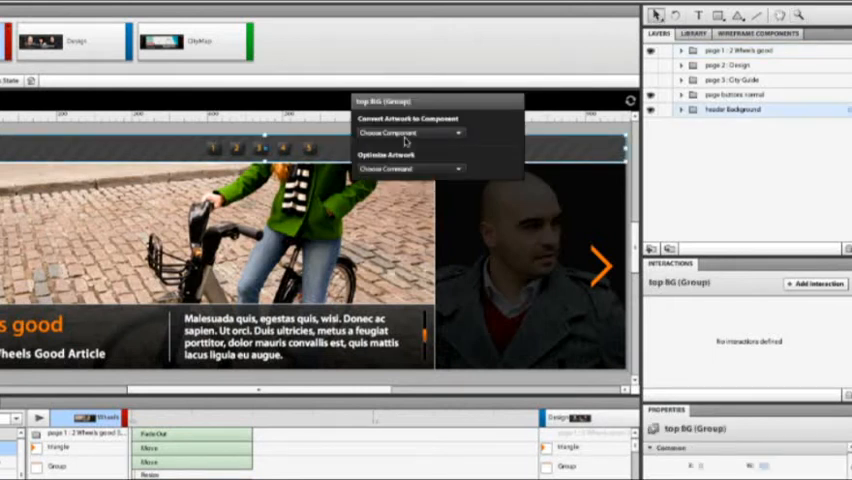
mouse_move(577, 140)
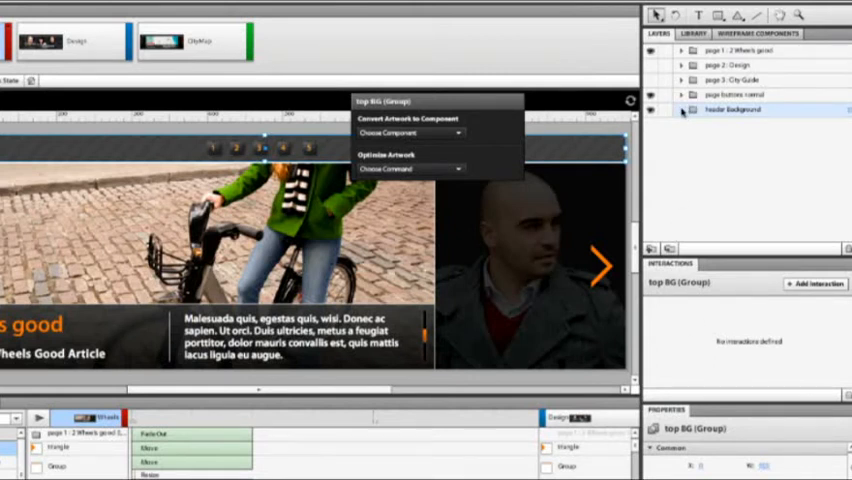
Expand the header Background layer and send top BG to Illustrator CS5.
left_click(681, 109)
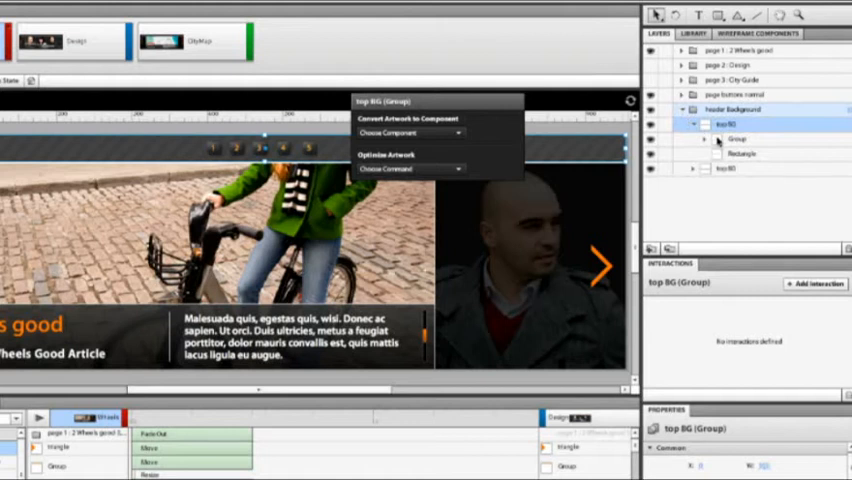
left_click(707, 138)
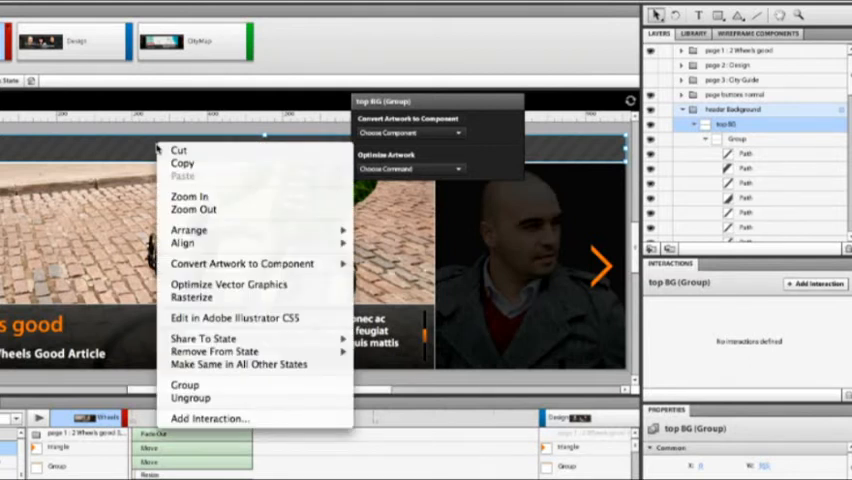
mouse_move(233, 317)
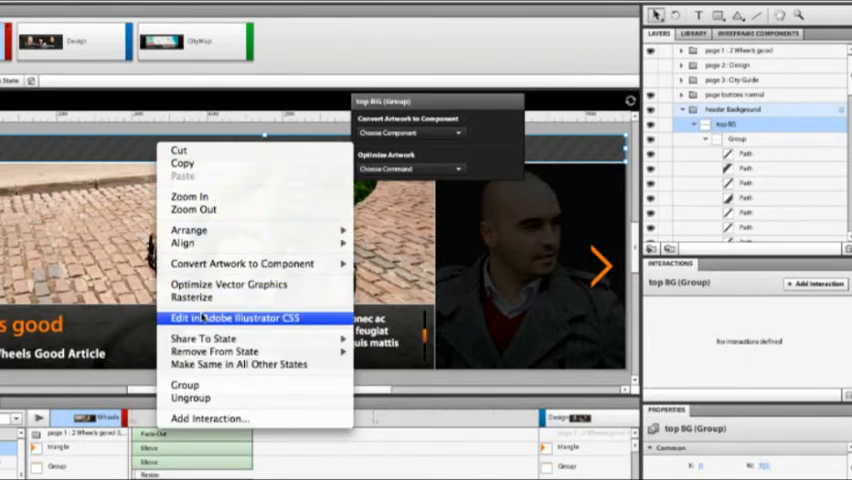
left_click(228, 317)
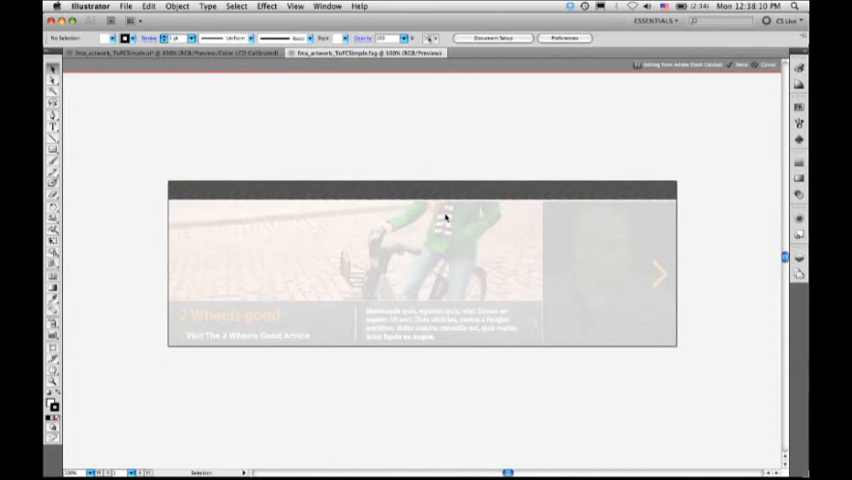
mouse_move(410, 258)
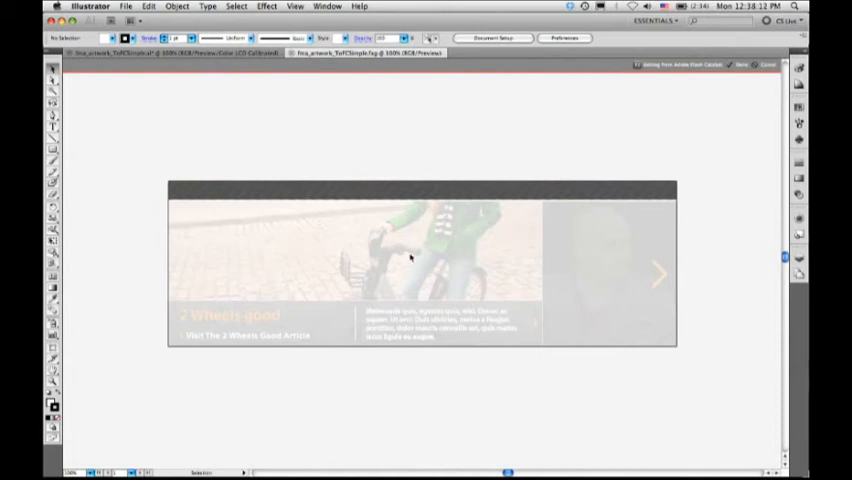
mouse_move(430, 237)
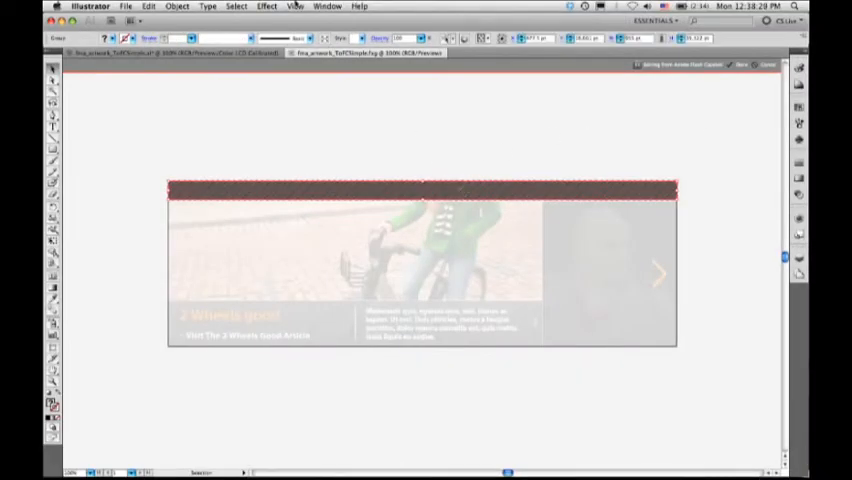
Hide the path edges on the dark header strip via View > Hide Edges.
left_click(293, 5)
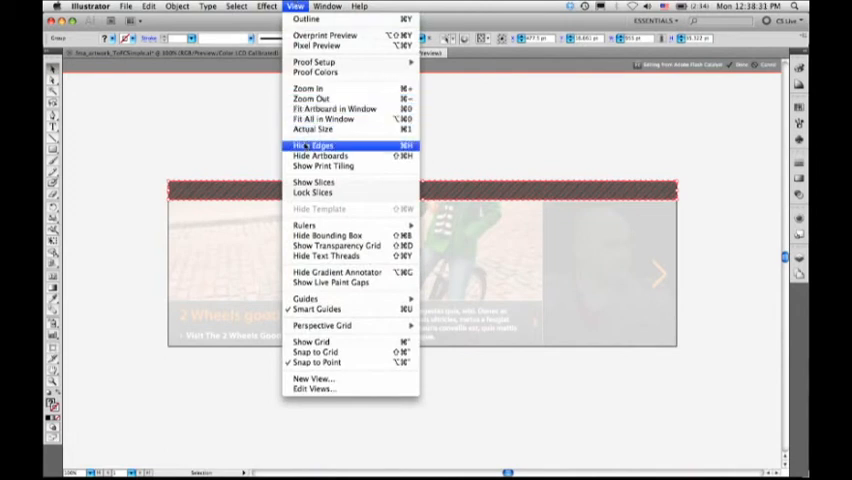
left_click(322, 146)
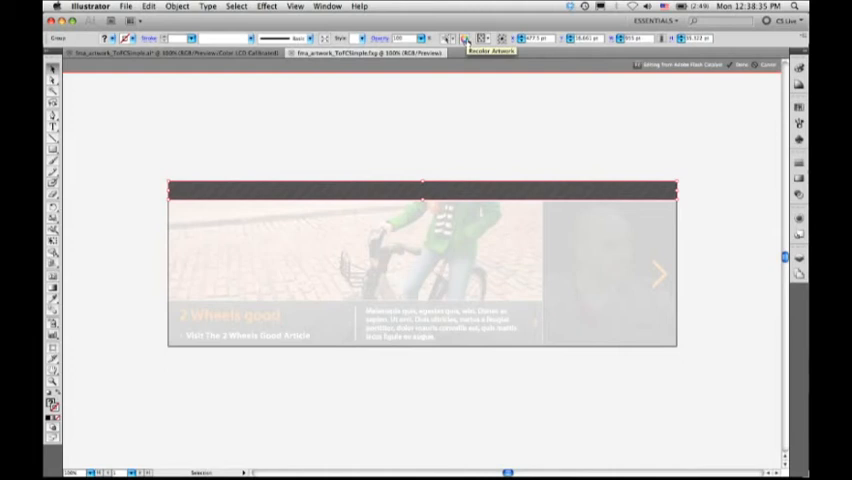
Recolor the header stripes to yellow and black with Recolor Artwork.
left_click(484, 50)
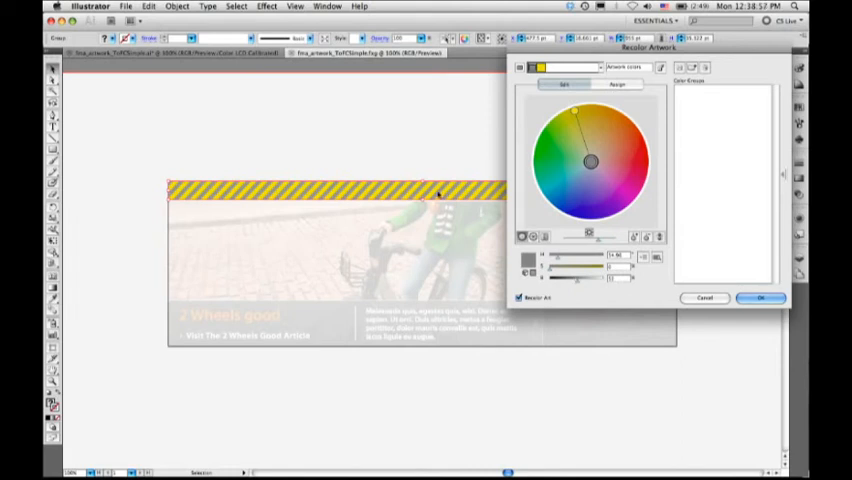
left_click(761, 298)
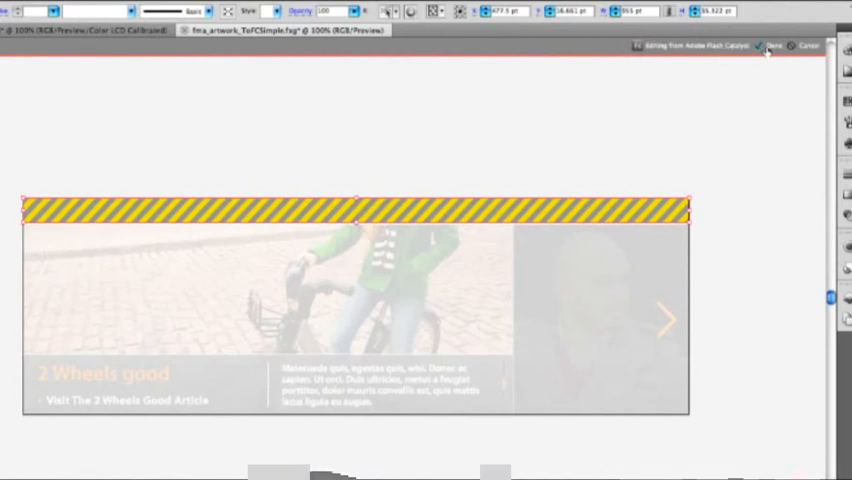
Finish the round-trip edit and accept the FXG save options.
left_click(774, 46)
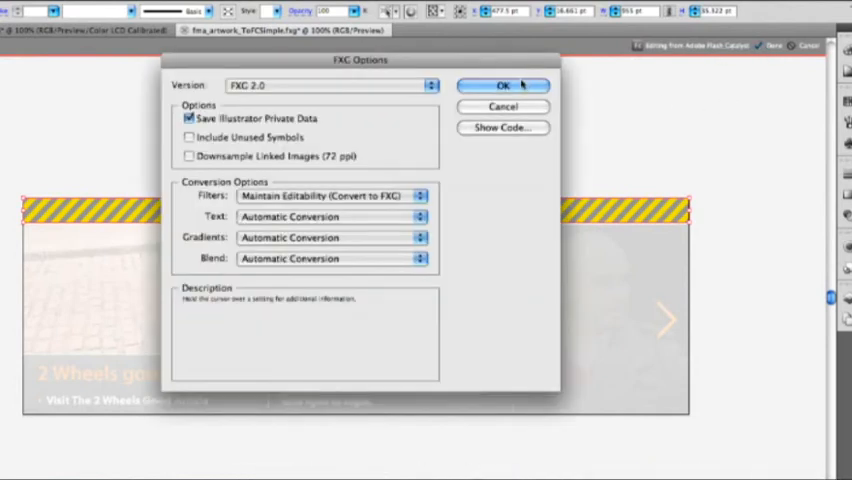
left_click(505, 85)
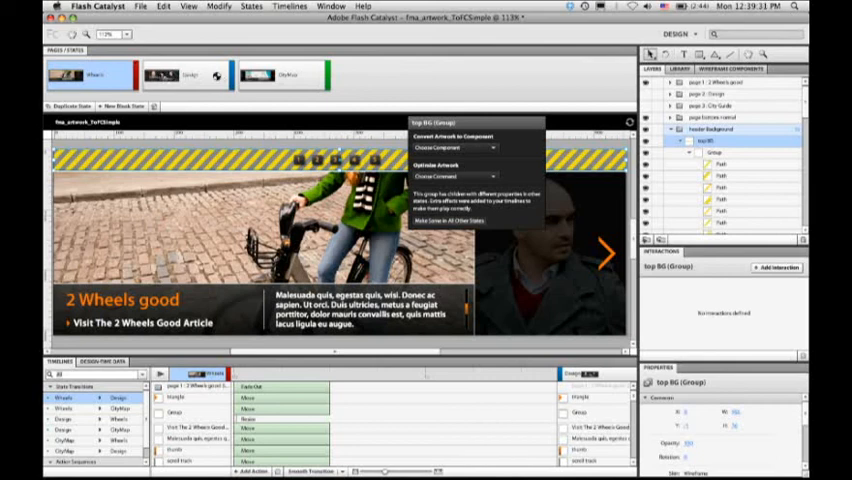
Check the striped header across the Design, CityMap and Wheels states.
left_click(185, 79)
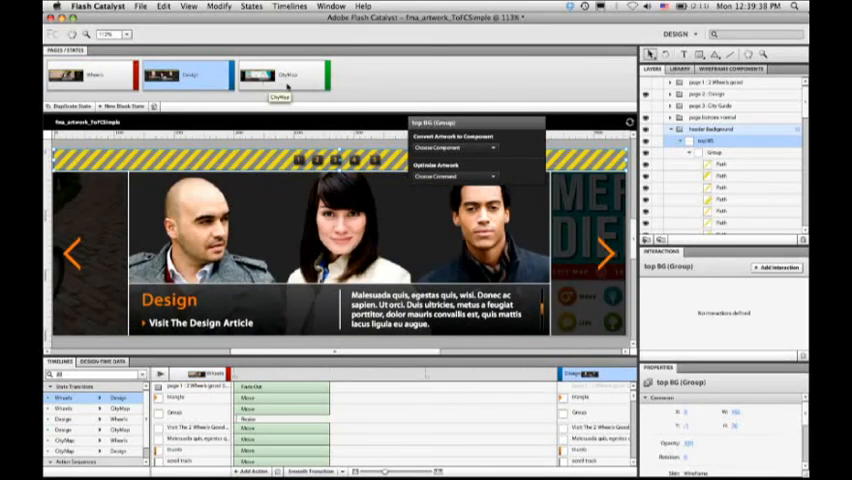
left_click(283, 74)
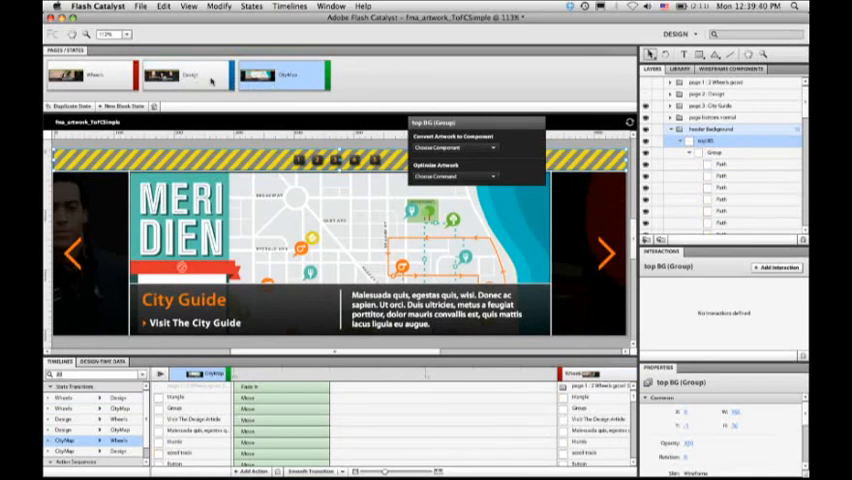
left_click(184, 75)
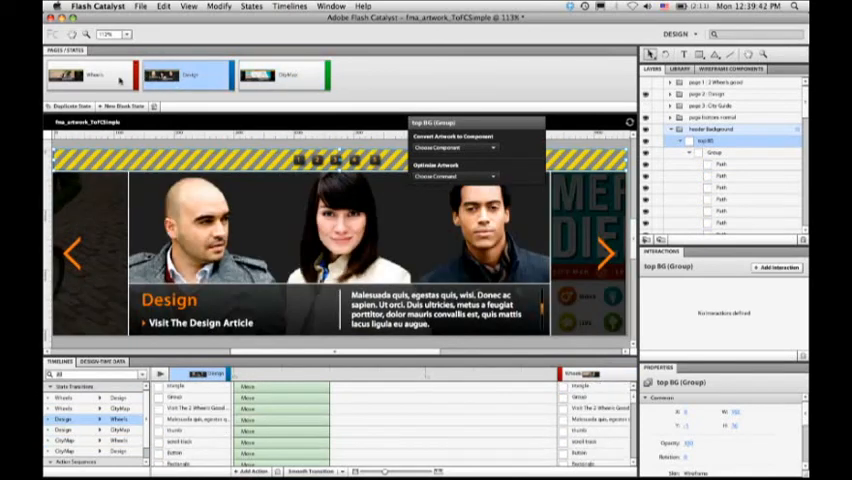
left_click(90, 75)
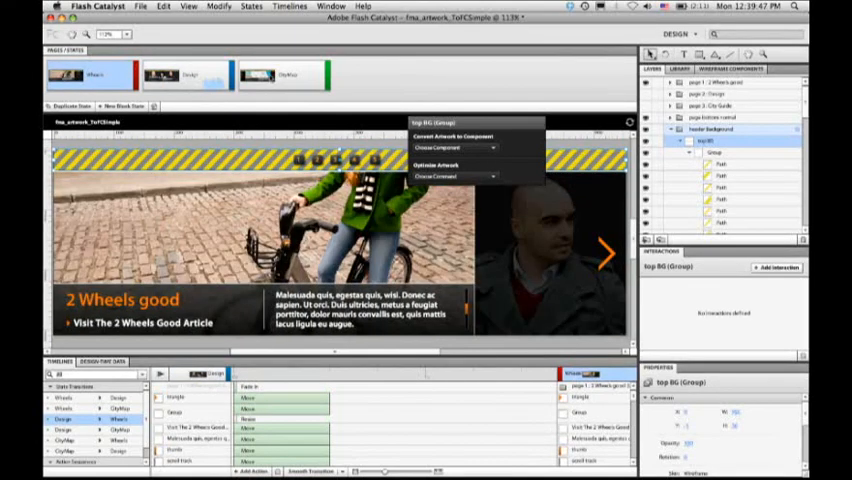
left_click(189, 75)
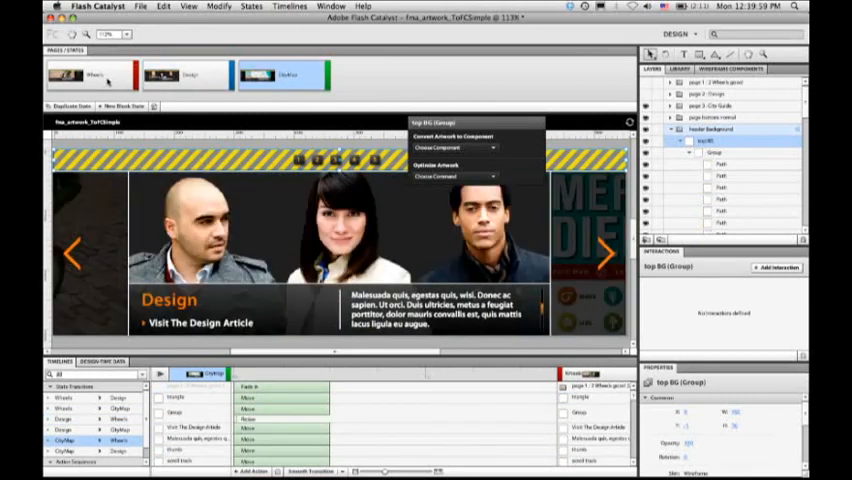
left_click(190, 77)
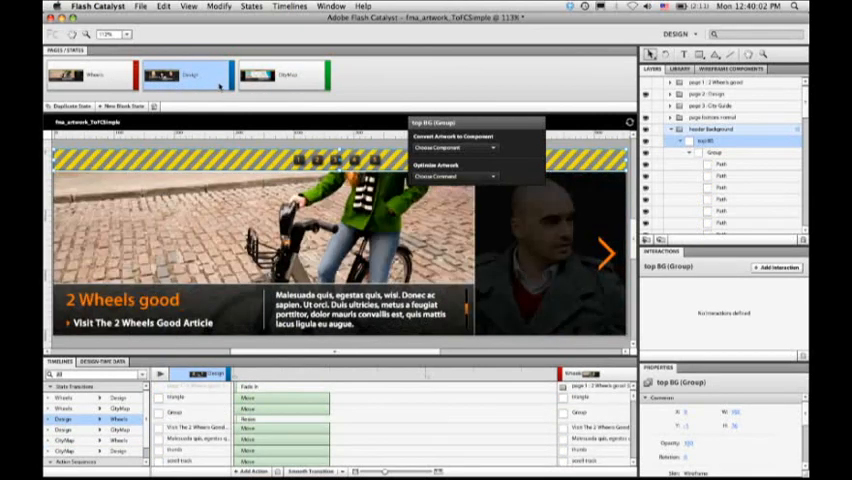